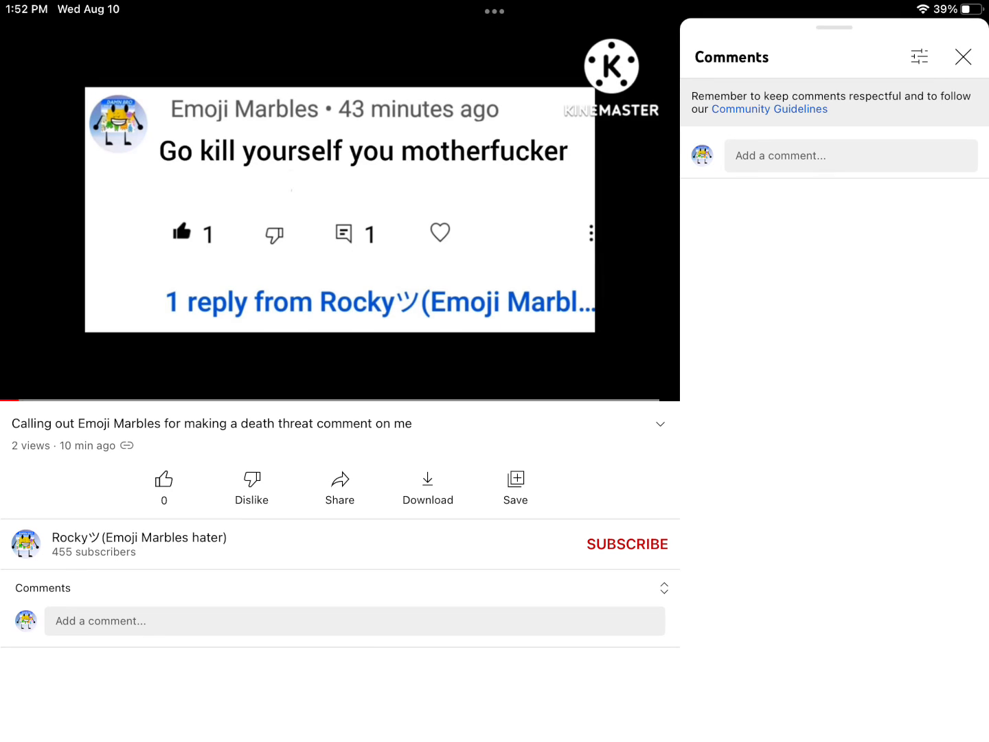
Dislike the video so the 'Feedback shared with the creator' toast appears.
{"action": "left_click", "coordinate": [654, 41]}
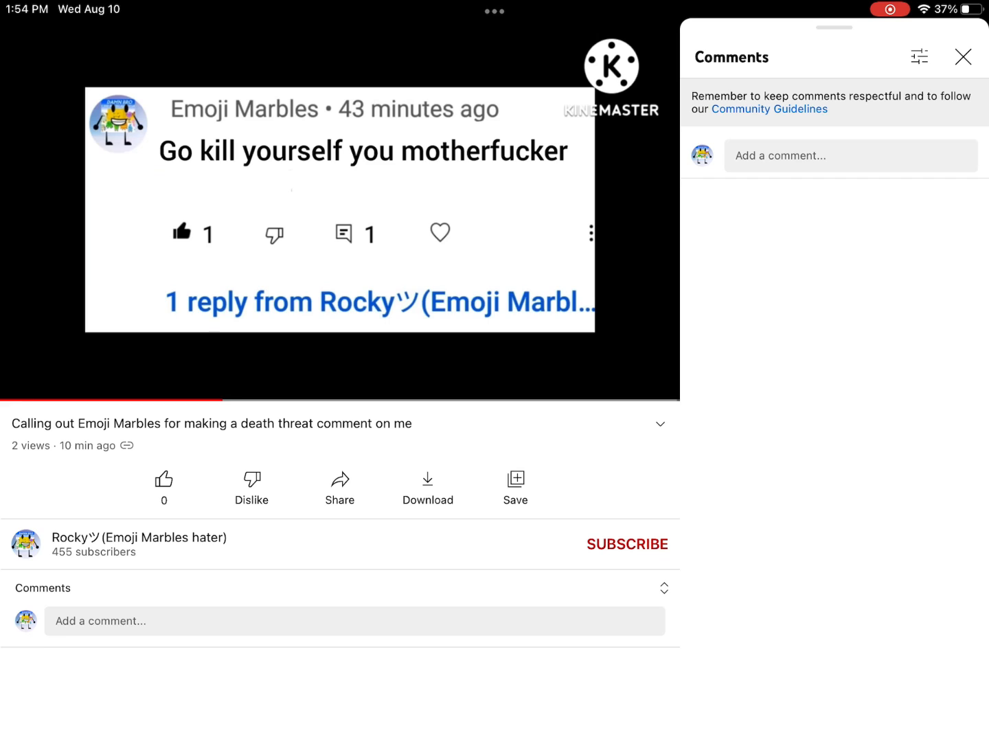
{"action": "left_click", "coordinate": [252, 478]}
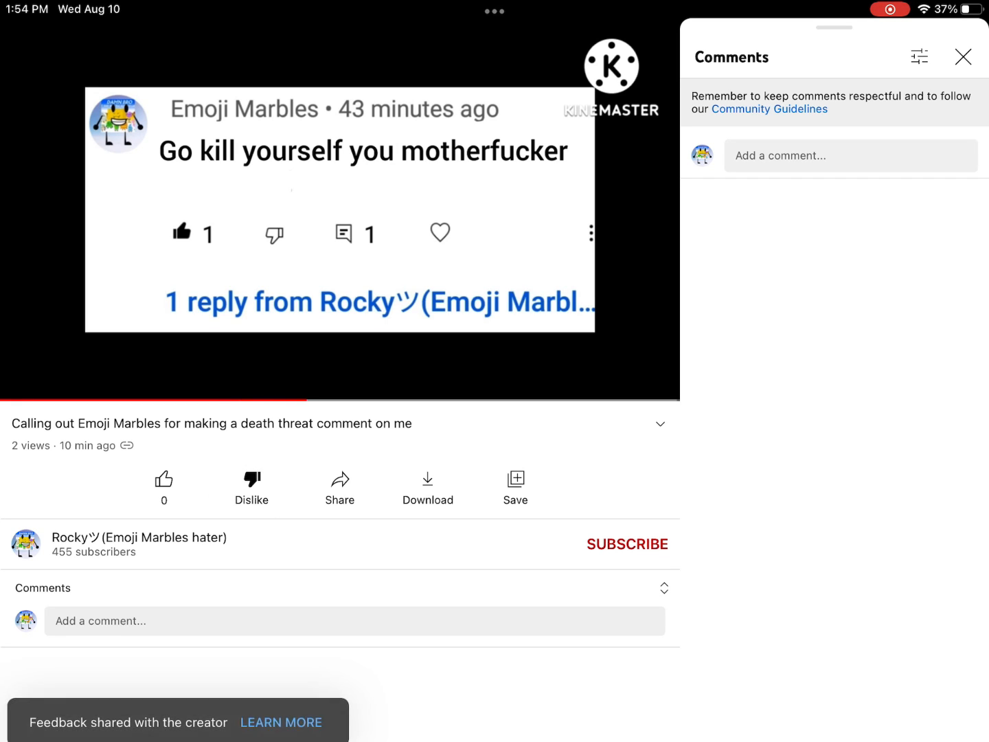